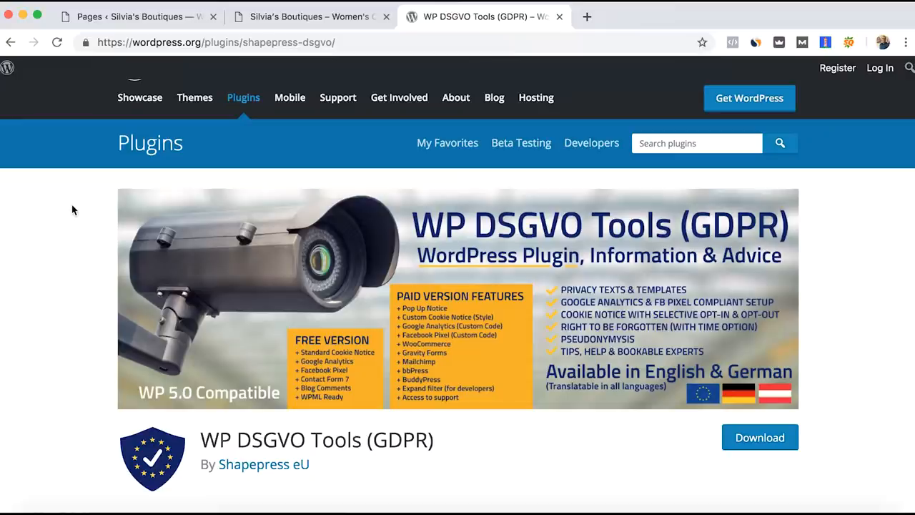
mouse_move(547, 229)
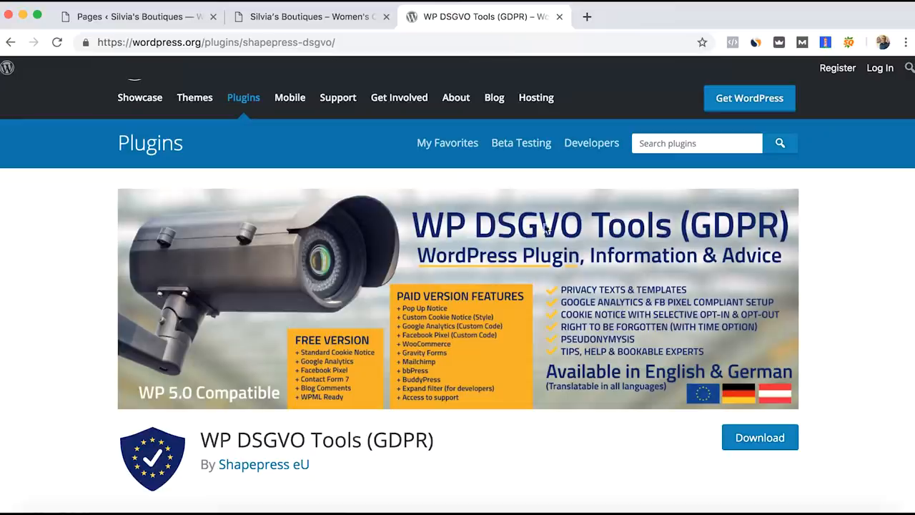
mouse_move(559, 241)
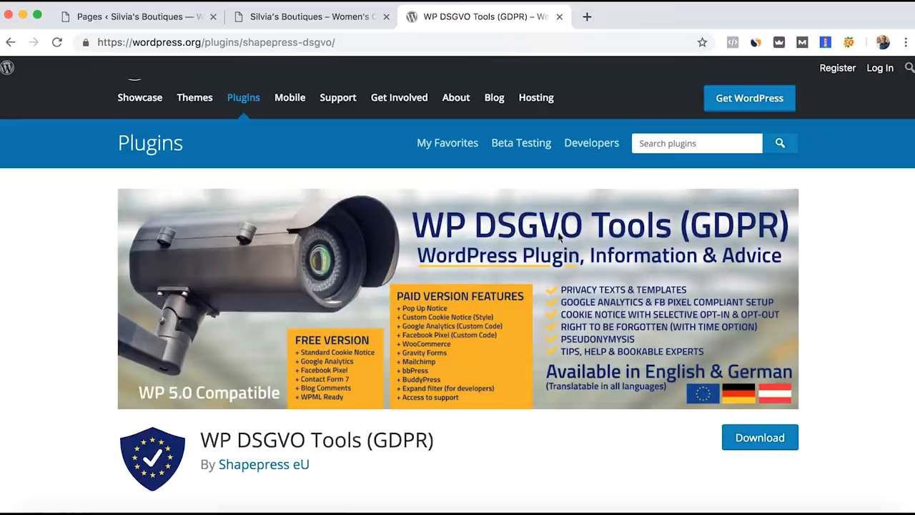
mouse_move(569, 234)
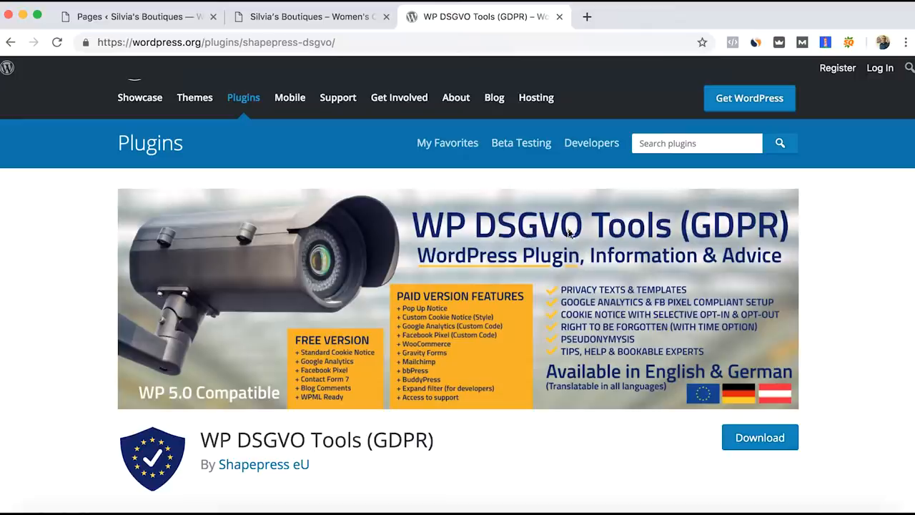
mouse_move(779, 336)
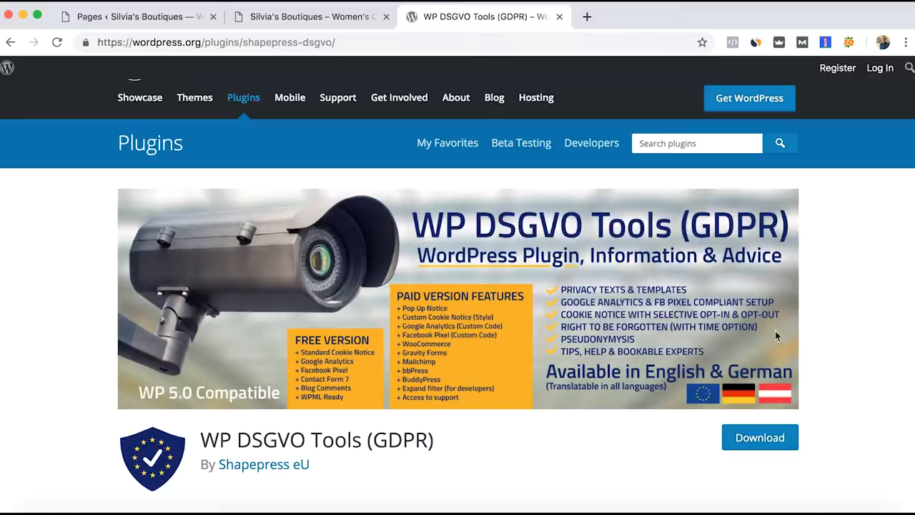
mouse_move(821, 299)
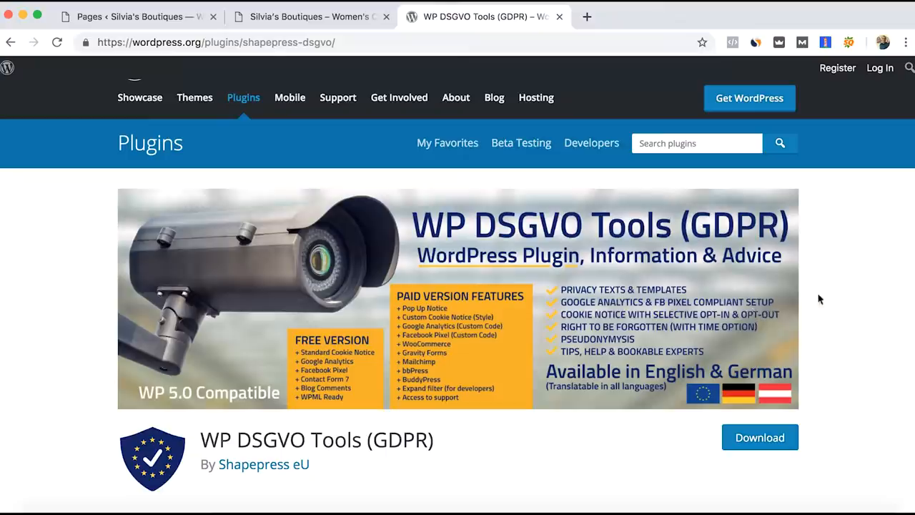
Select the plugin name WP DSGVO Tools and return to the site's admin pages
scroll(down, 3)
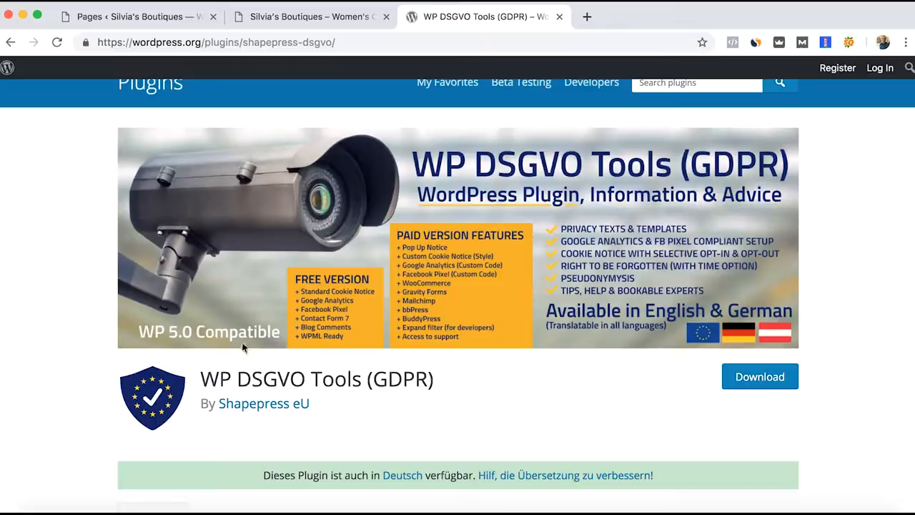
mouse_move(226, 342)
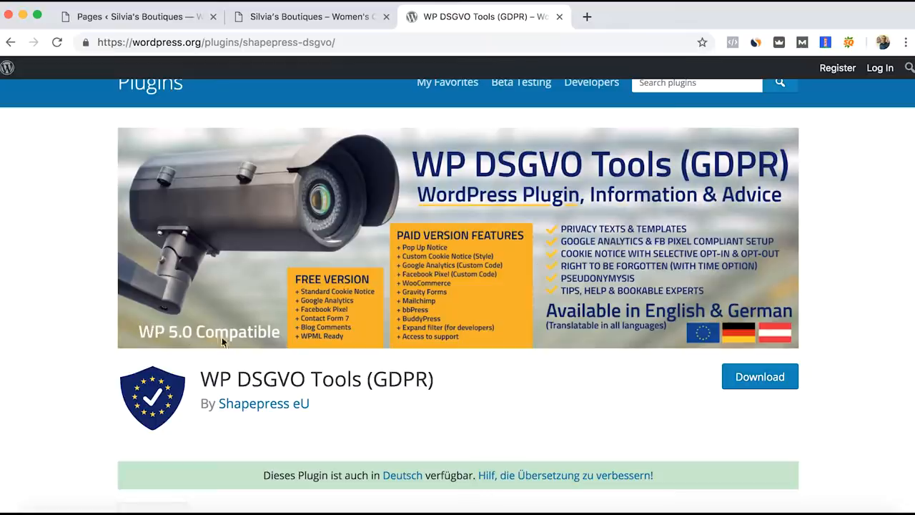
scroll(up, 3)
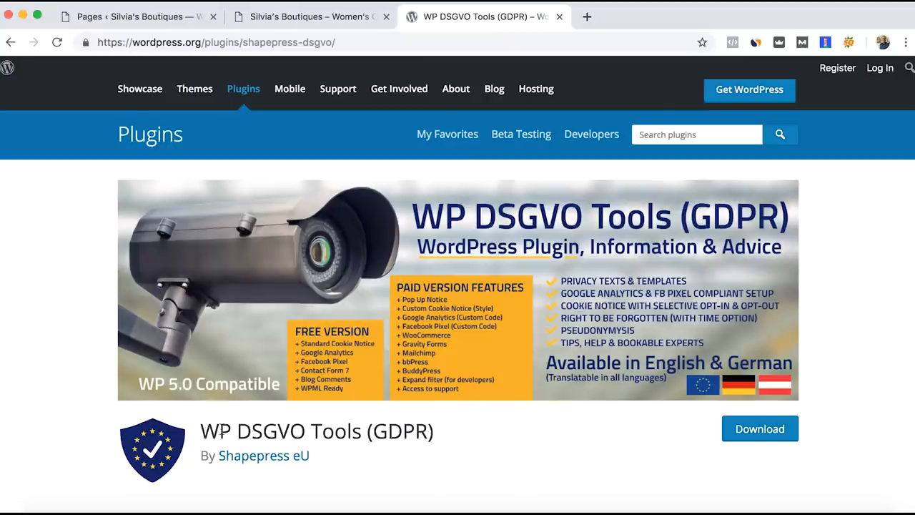
double_click(280, 430)
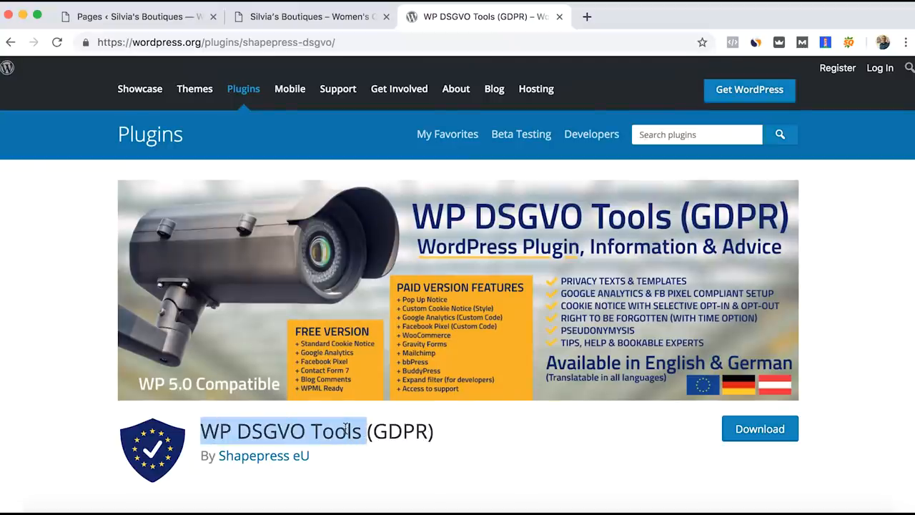
click(136, 16)
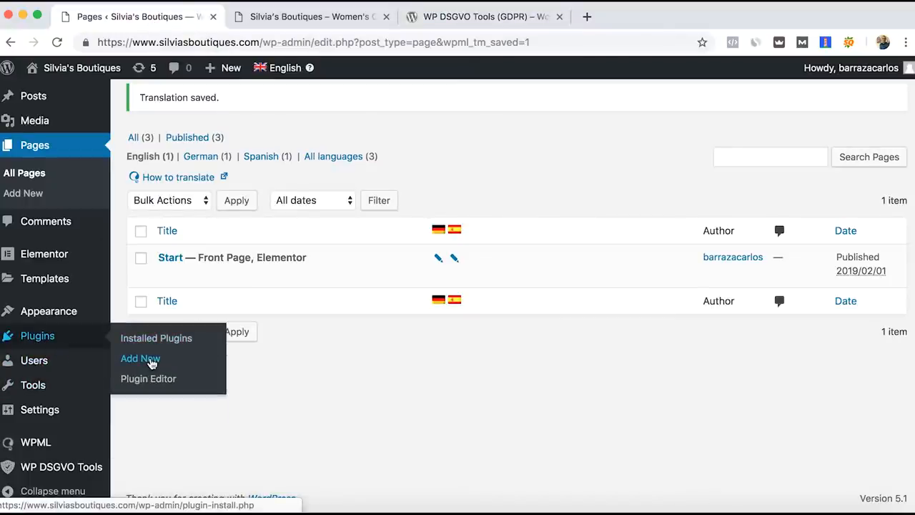
Search Add Plugins for 'wp dsgvo tools' to find the already-active WP DSGVO Tools plugin
click(140, 358)
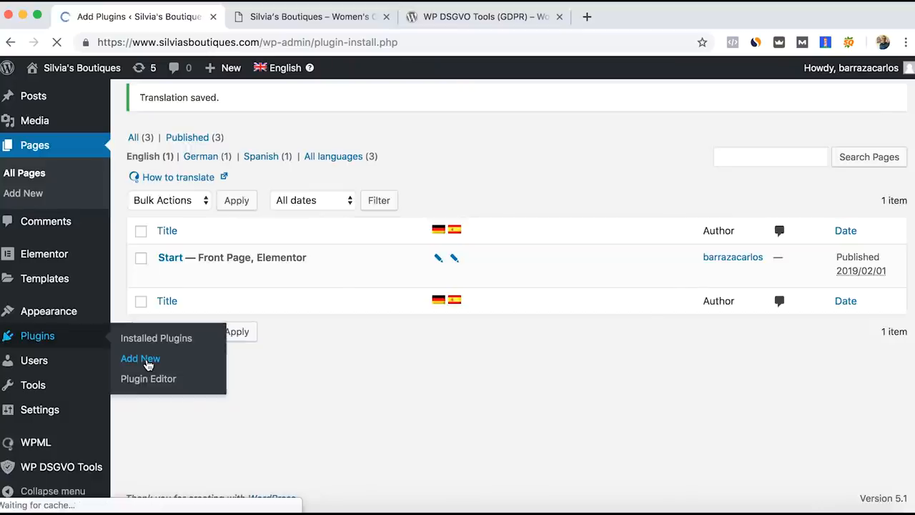
click(141, 357)
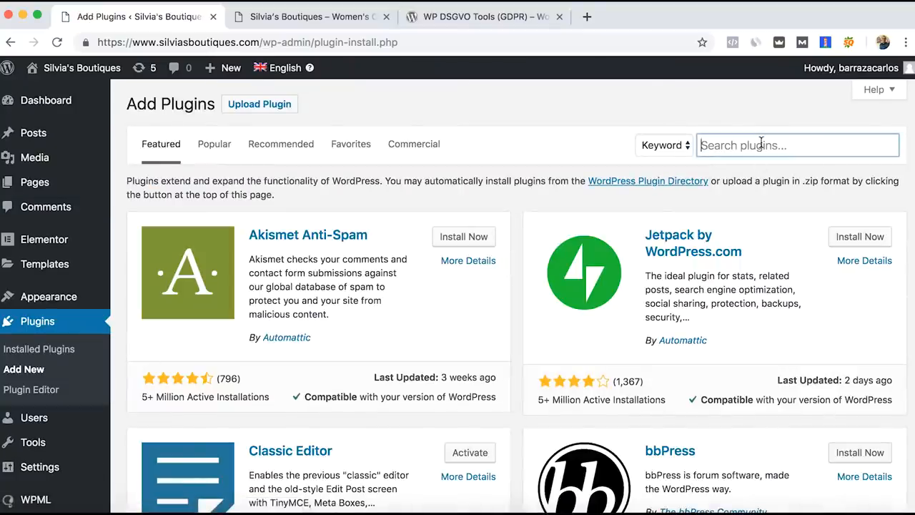
text(wp dsgvo tools)
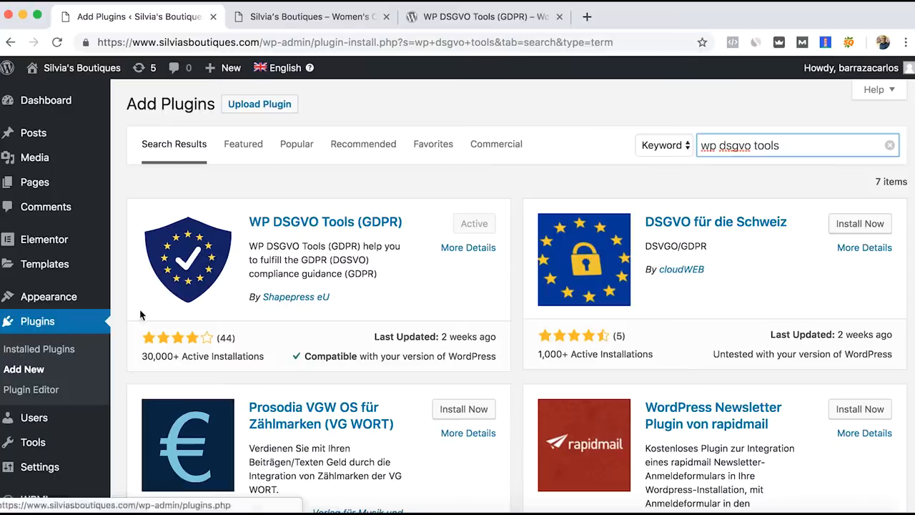
mouse_move(63, 320)
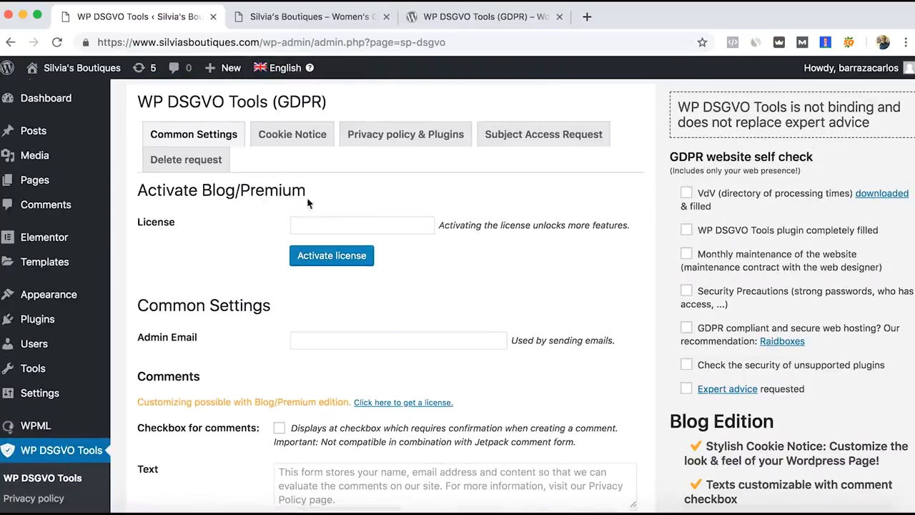
Scroll the WP DSGVO Tools Common Settings down toward the Cookie Notice section
scroll(down, 3)
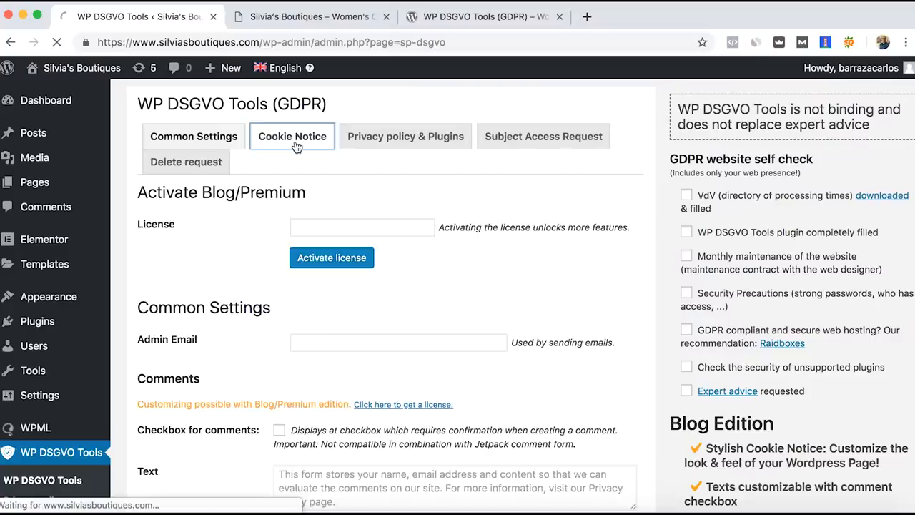
Review the Cookie Notice settings: English notice text with OK confirmation and Deny decline labels
click(292, 136)
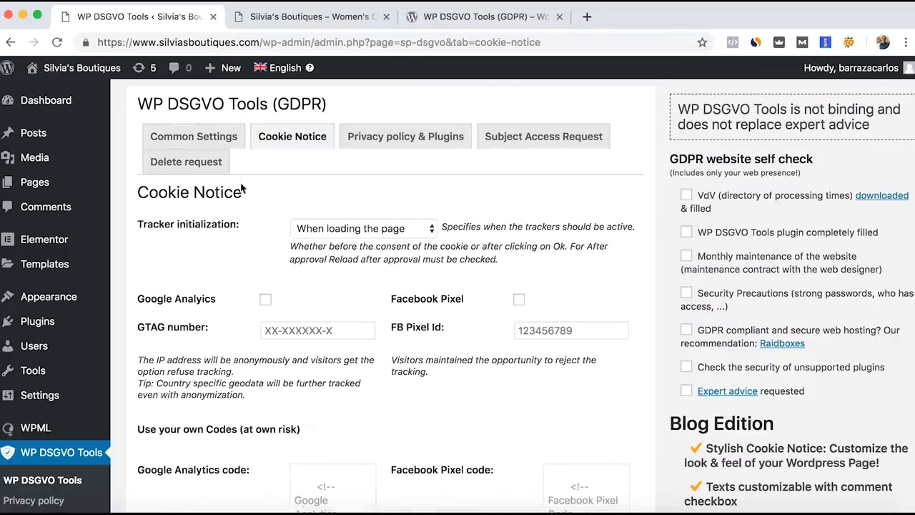
scroll(down, 3)
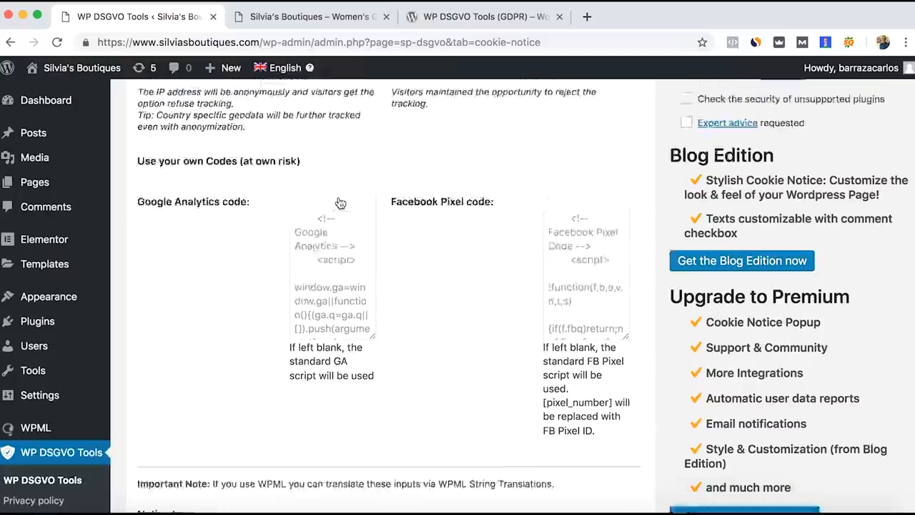
scroll(down, 3)
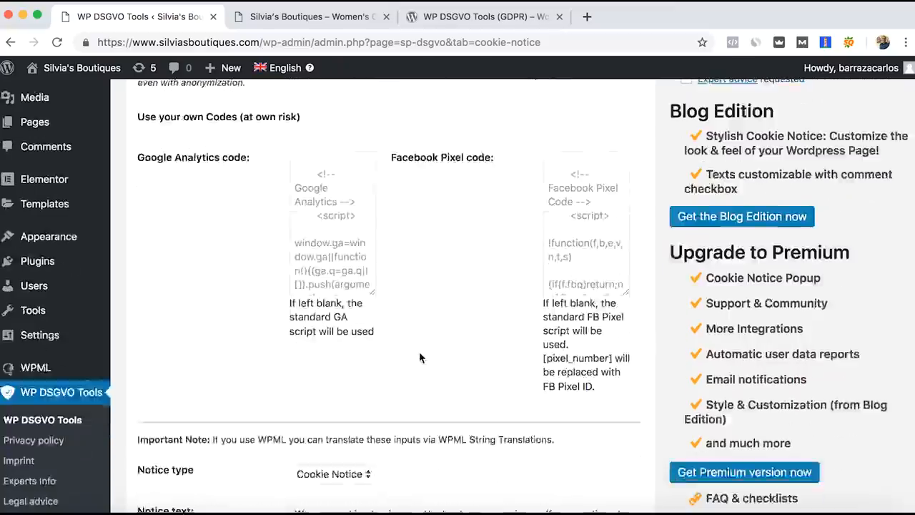
scroll(down, 3)
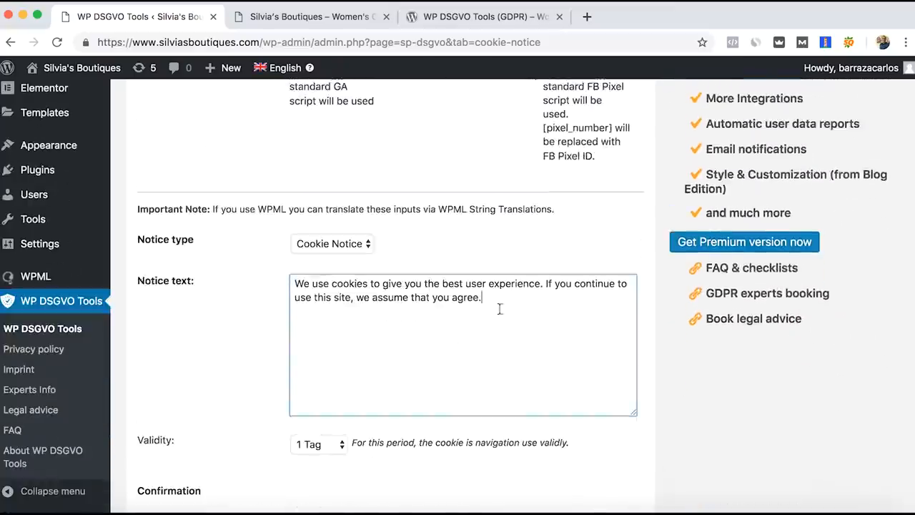
mouse_move(498, 309)
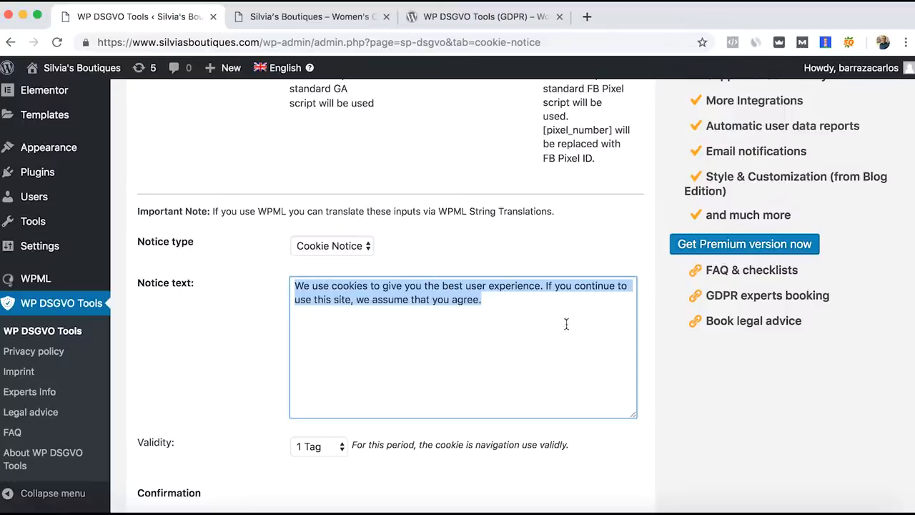
click(508, 299)
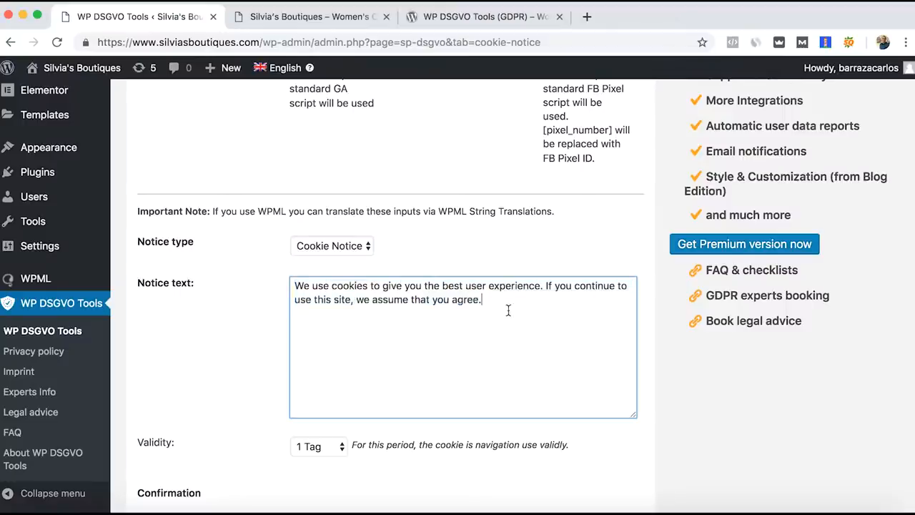
scroll(down, 3)
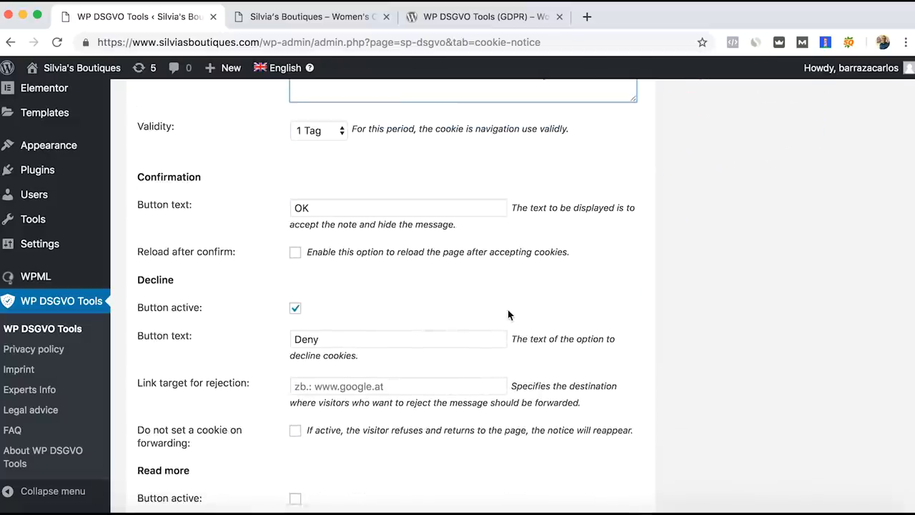
Switch to the live Silvia's Boutiques site showing the cookie bar with OK and Deny
click(312, 17)
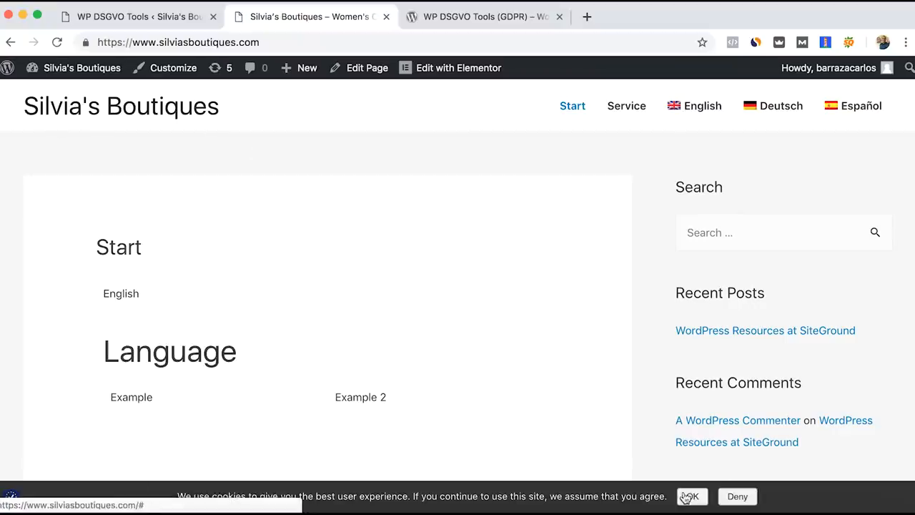
Accept the English cookie notice with OK so the banner disappears from the live site
click(689, 496)
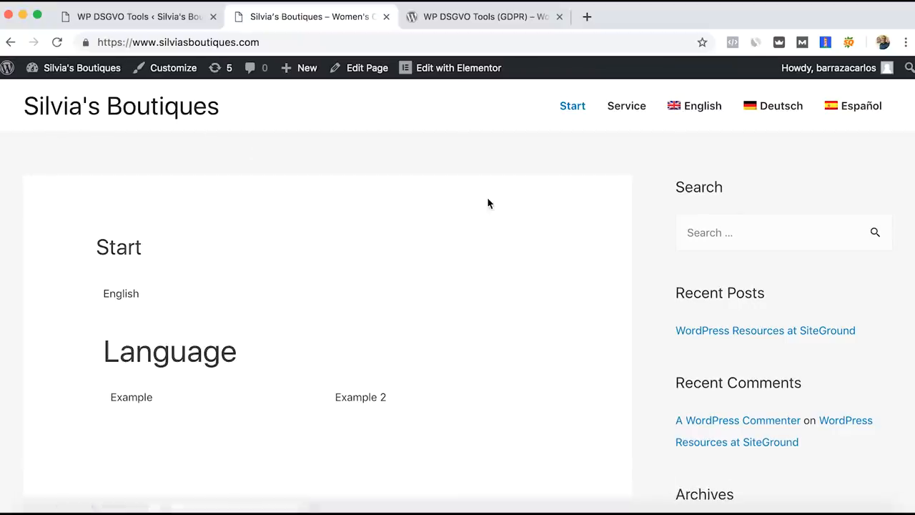
mouse_move(772, 106)
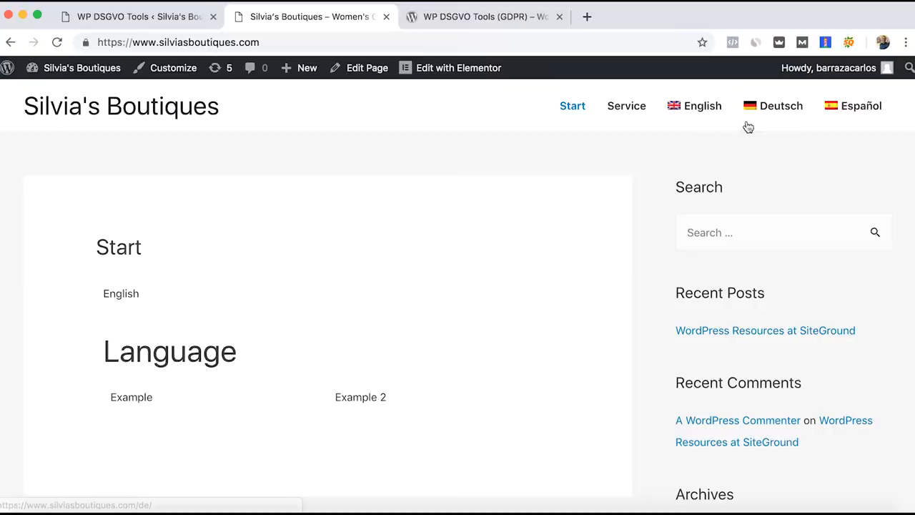
mouse_move(854, 106)
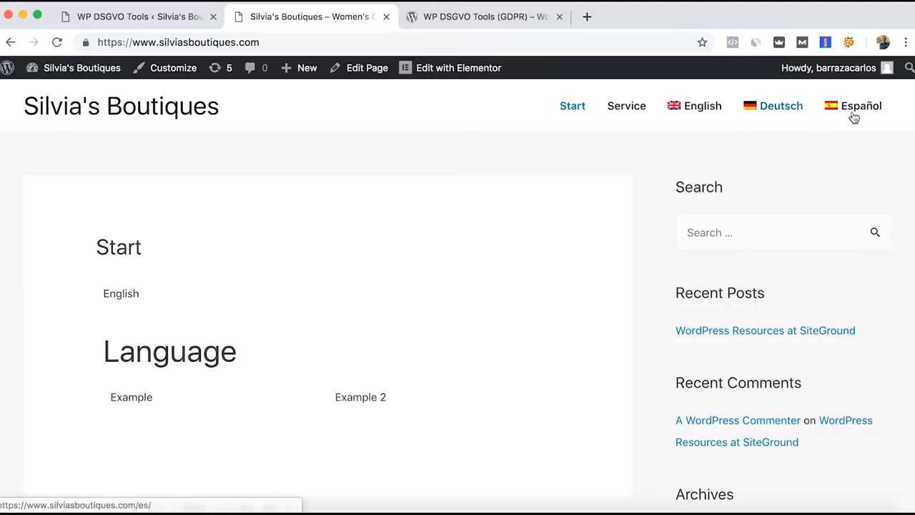
mouse_move(367, 105)
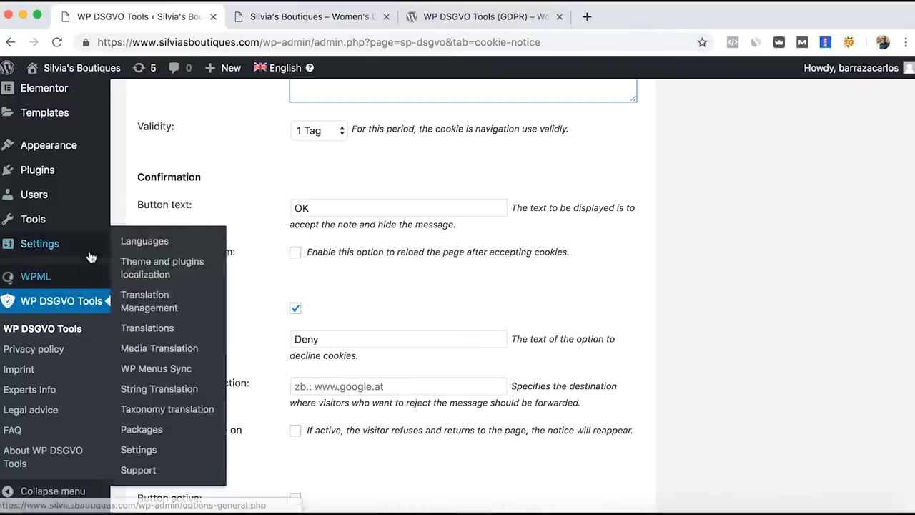
mouse_move(156, 370)
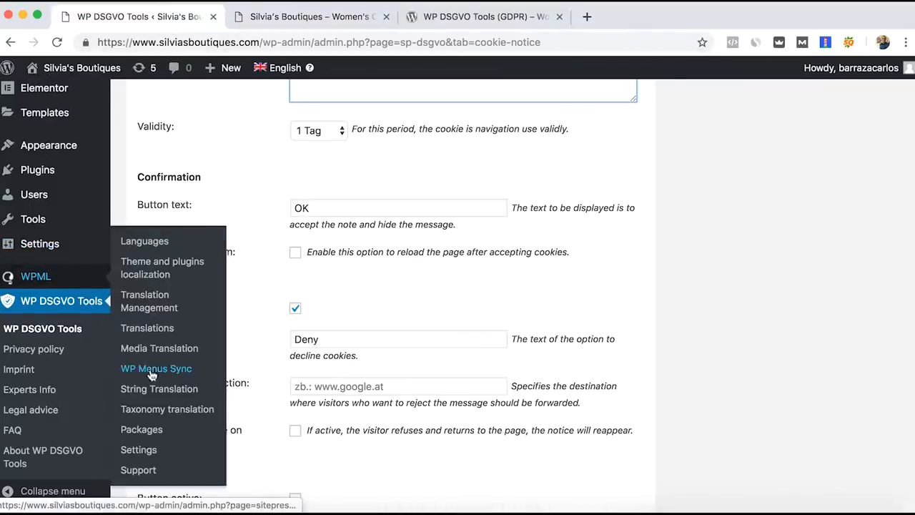
Go to WPML String Translation listing all site strings and their status
click(158, 389)
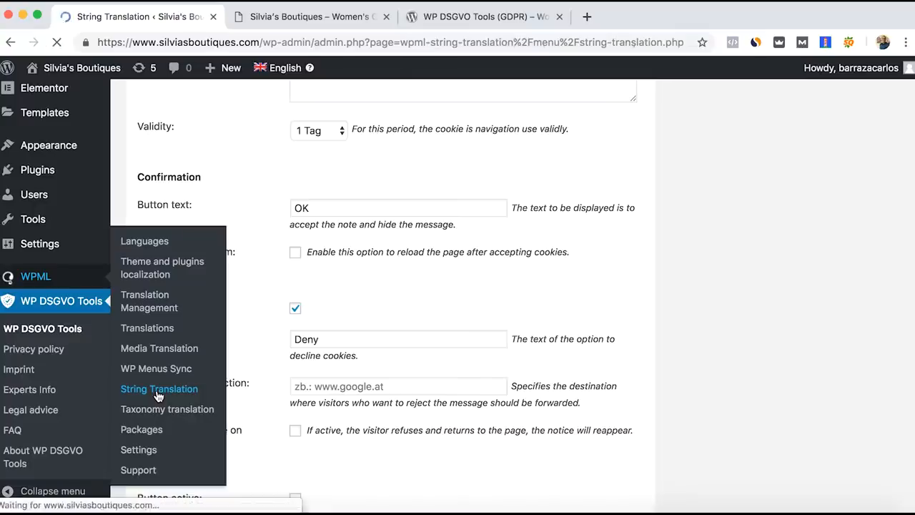
click(159, 389)
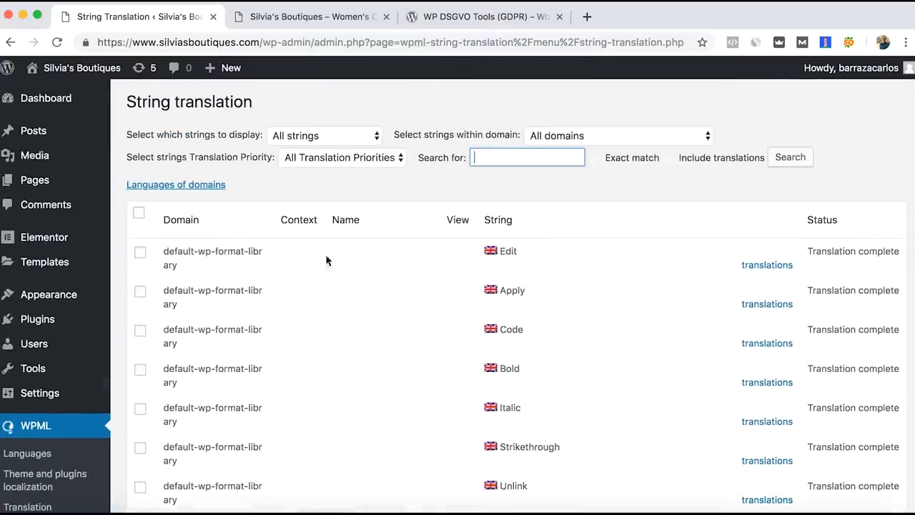
Filter the string list to entries containing 'cookie', including the cookie notice message
text(cook)
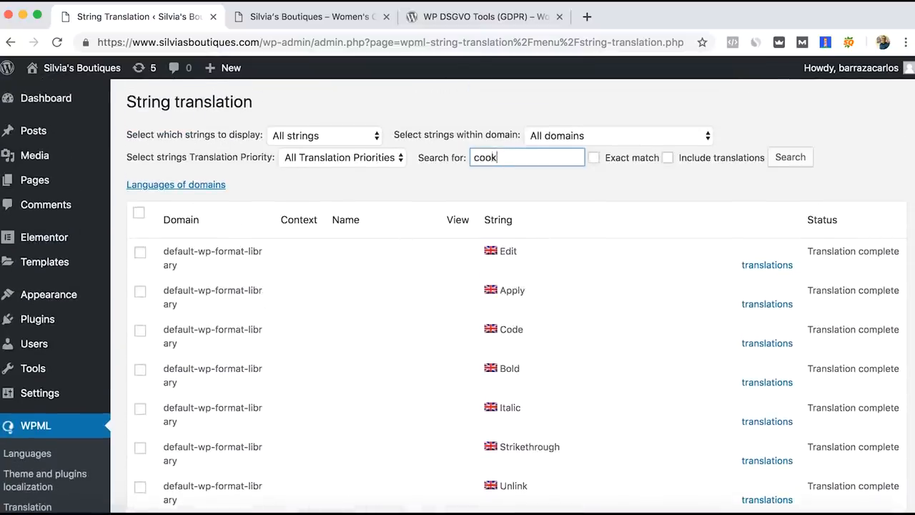
text(ie)
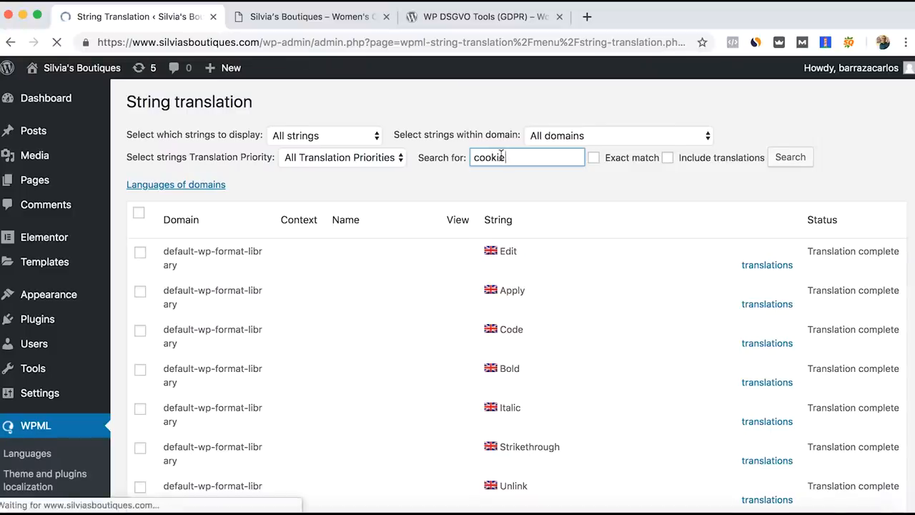
click(790, 156)
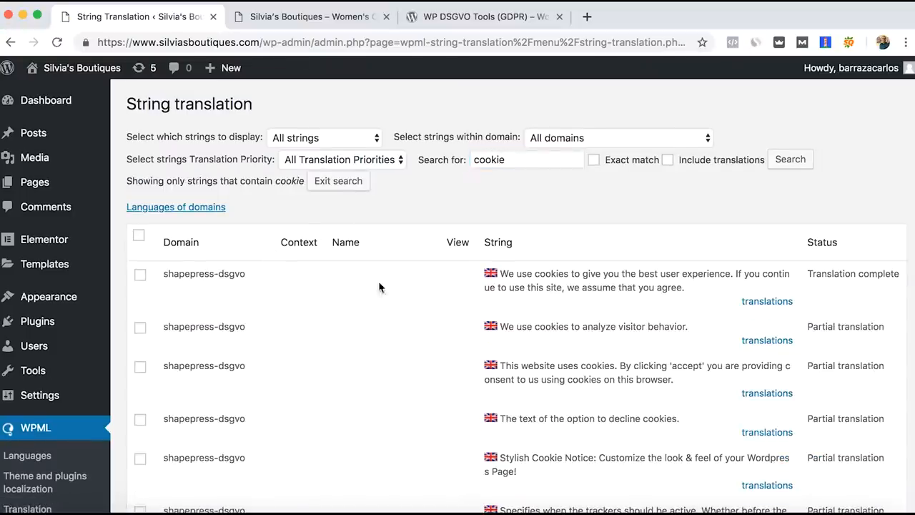
scroll(down, 3)
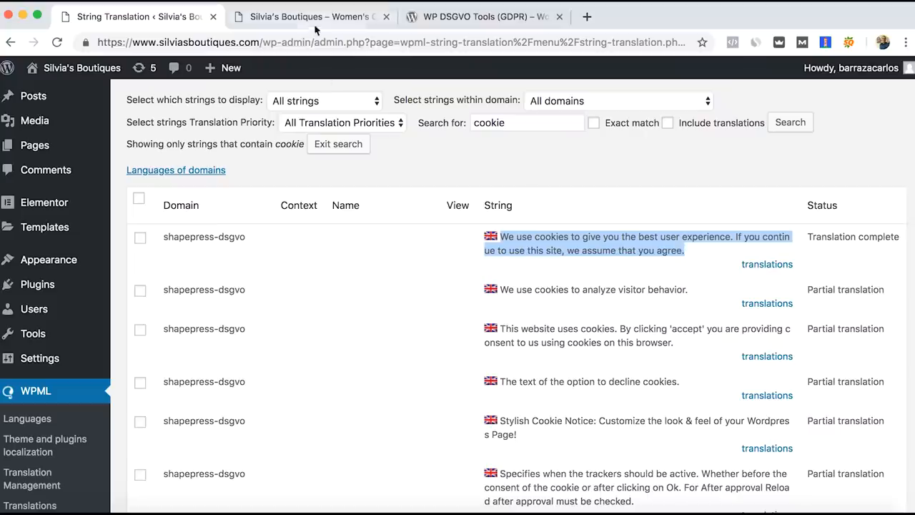
click(311, 17)
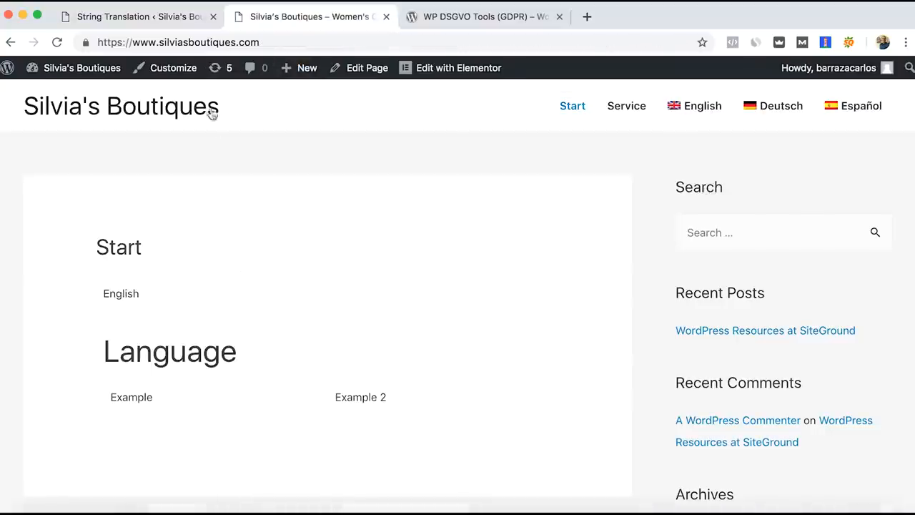
click(136, 17)
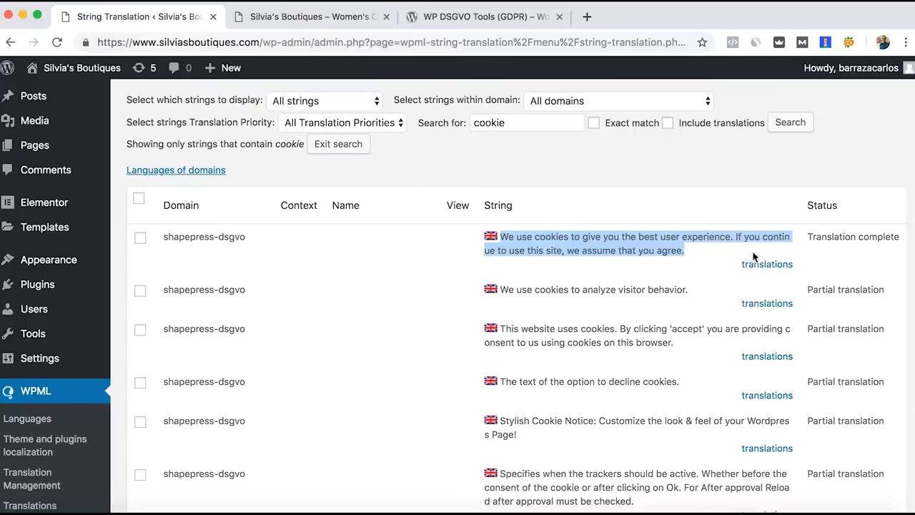
Show the cookie message's translations and enable Use my translation for German, saving it
click(766, 263)
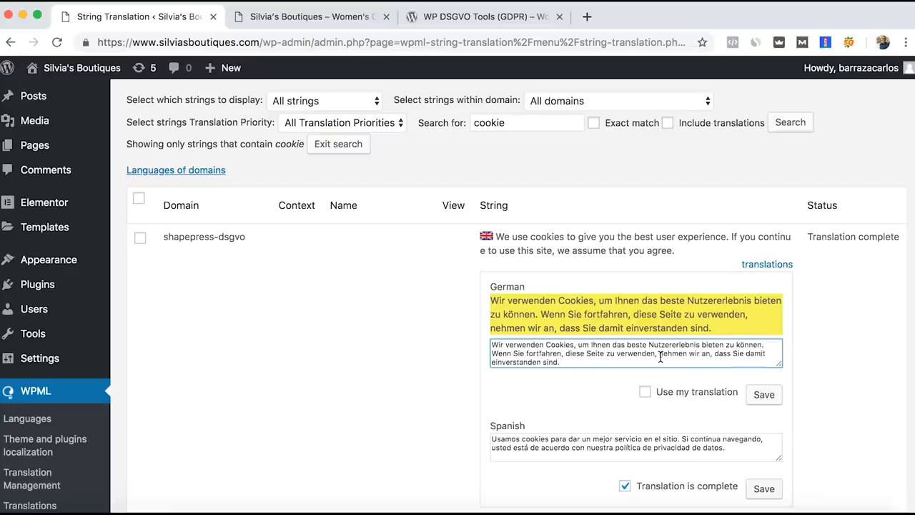
click(645, 392)
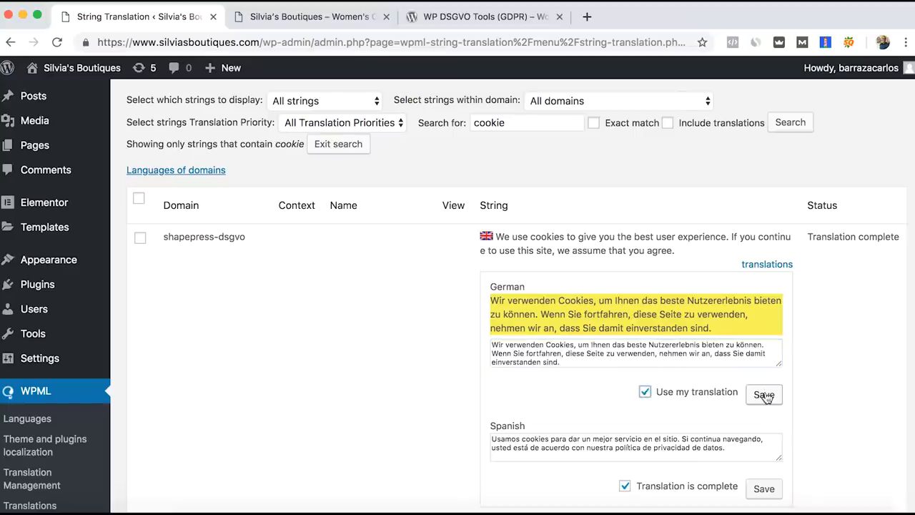
scroll(down, 3)
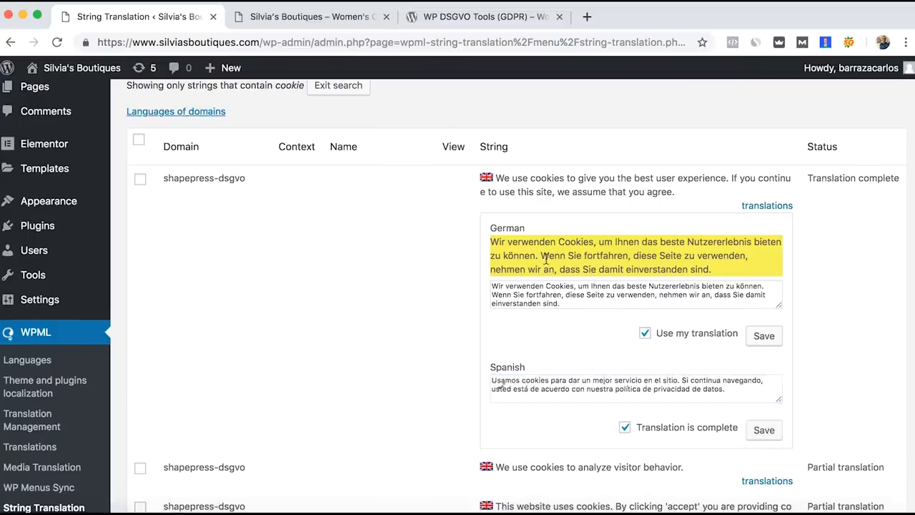
mouse_move(395, 292)
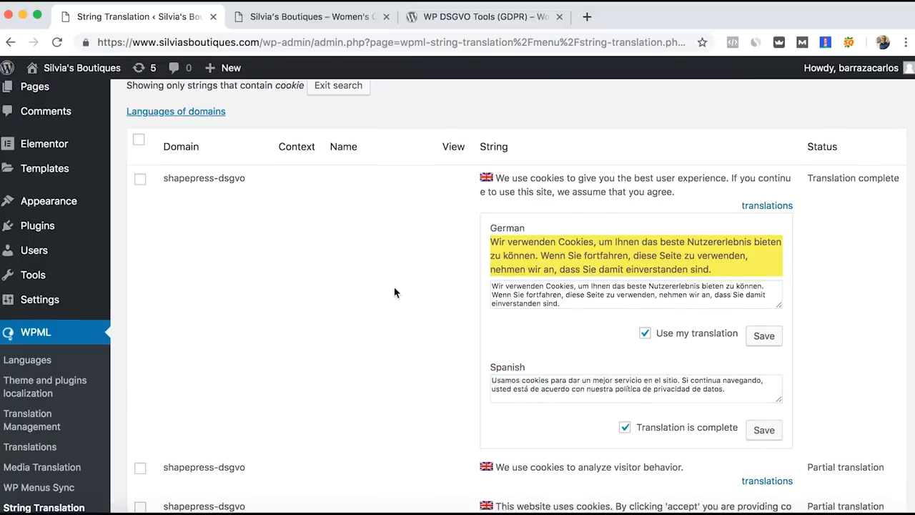
mouse_move(326, 169)
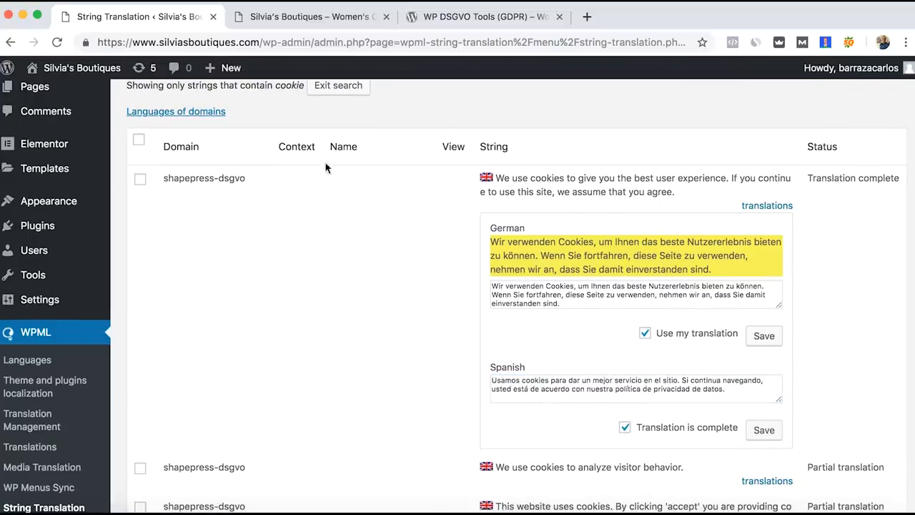
mouse_move(363, 237)
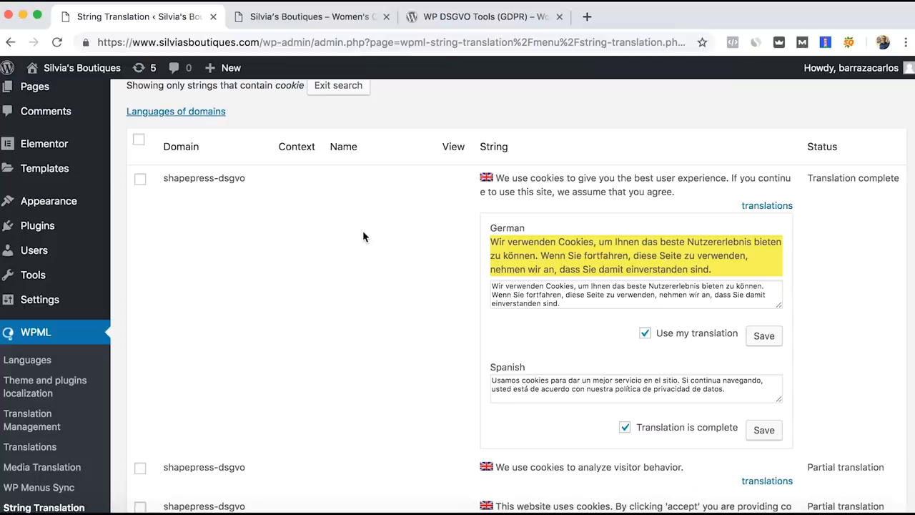
mouse_move(238, 147)
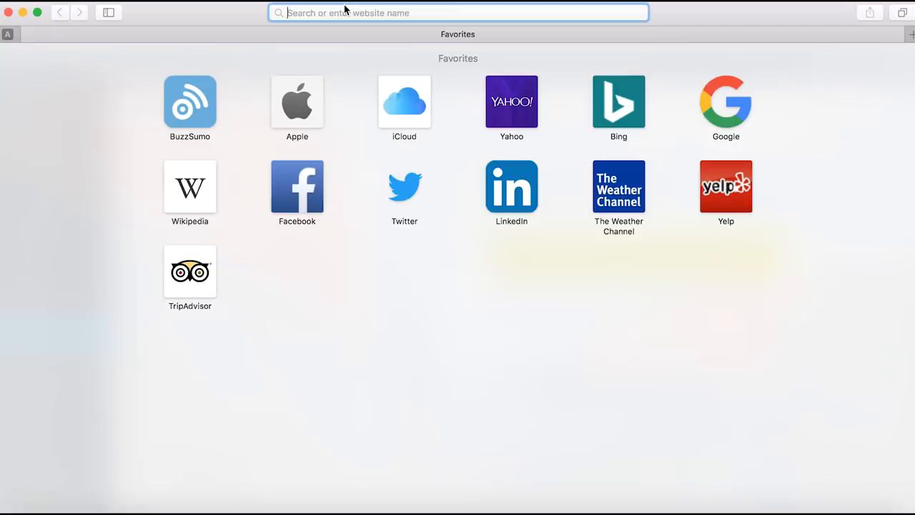
Load silviasboutiques.com in Safari and view the cookie banner in Deutsch and Español
text(silviasboutiques.com)
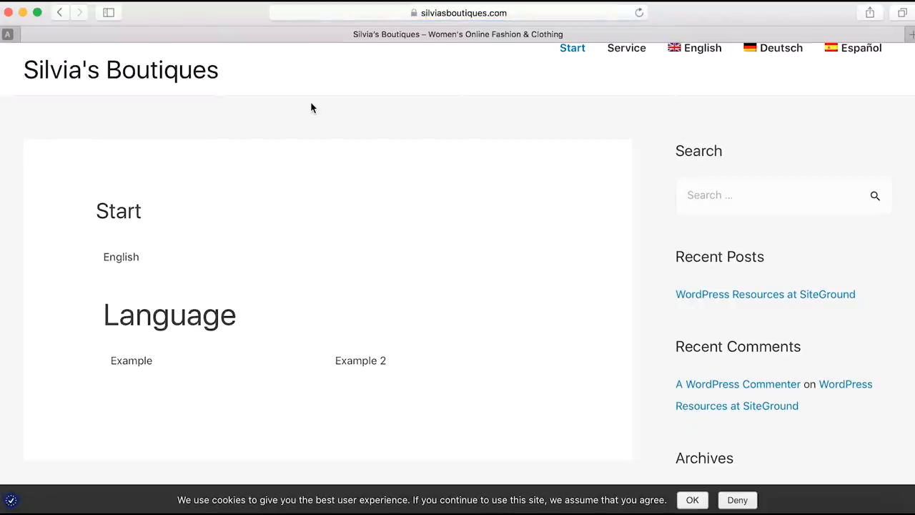
mouse_move(402, 143)
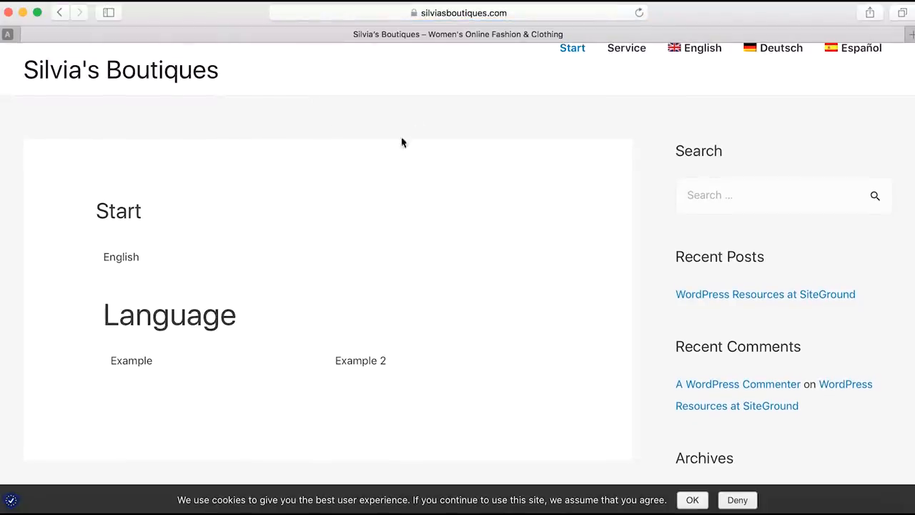
mouse_move(711, 409)
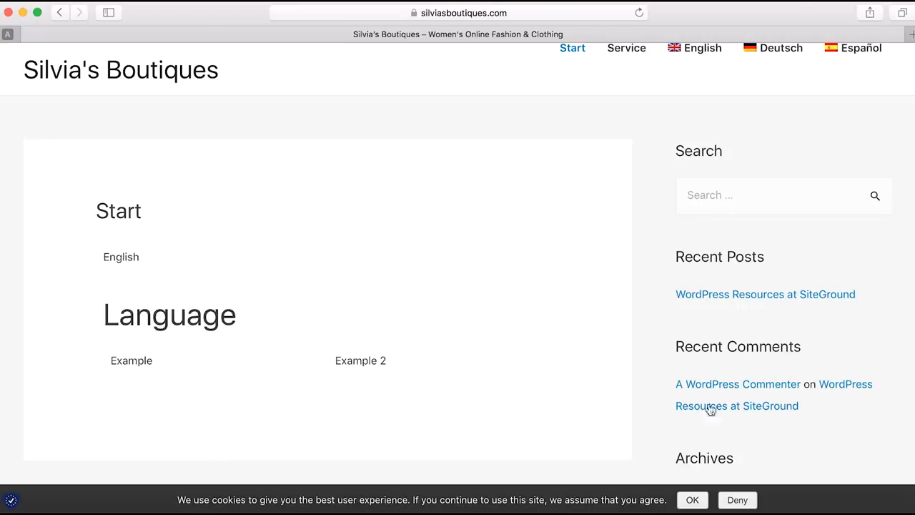
click(781, 49)
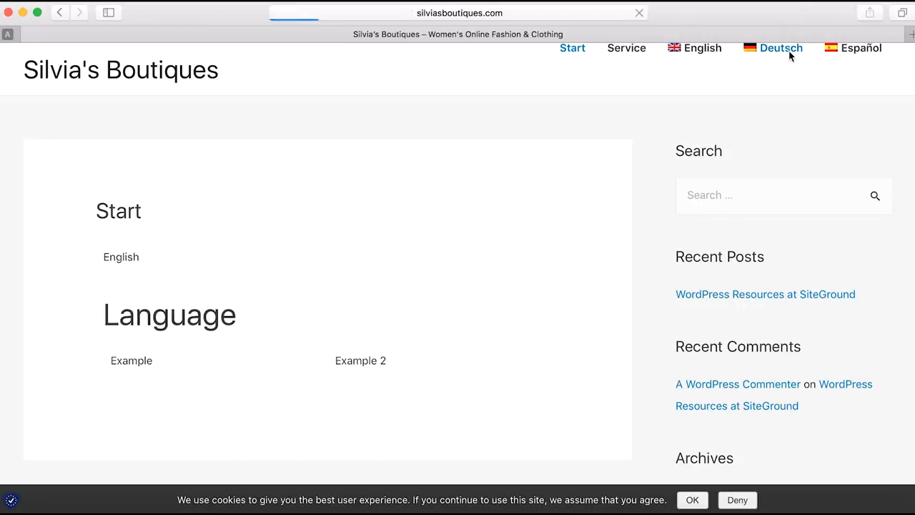
click(781, 48)
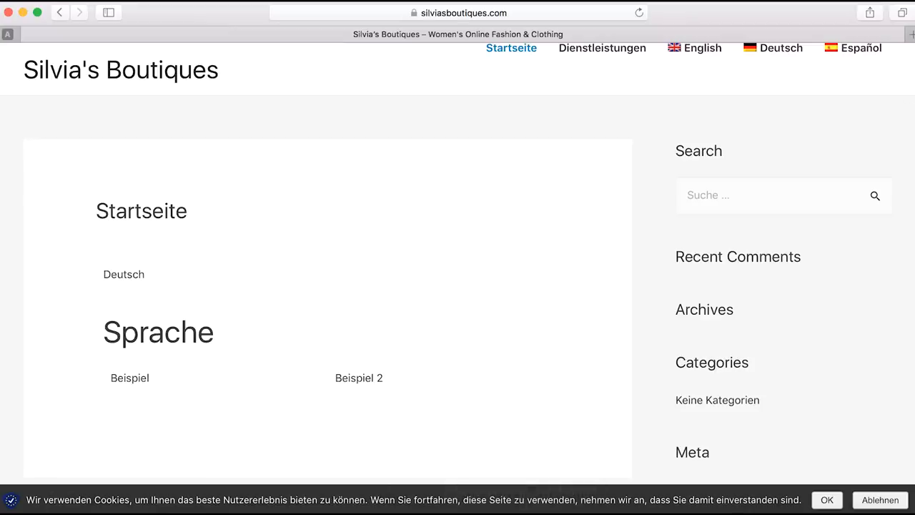
click(861, 49)
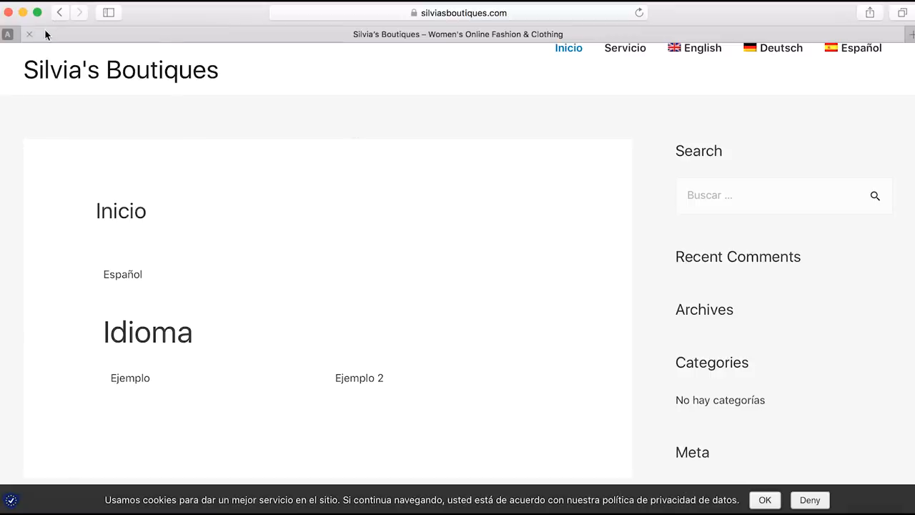
mouse_move(387, 323)
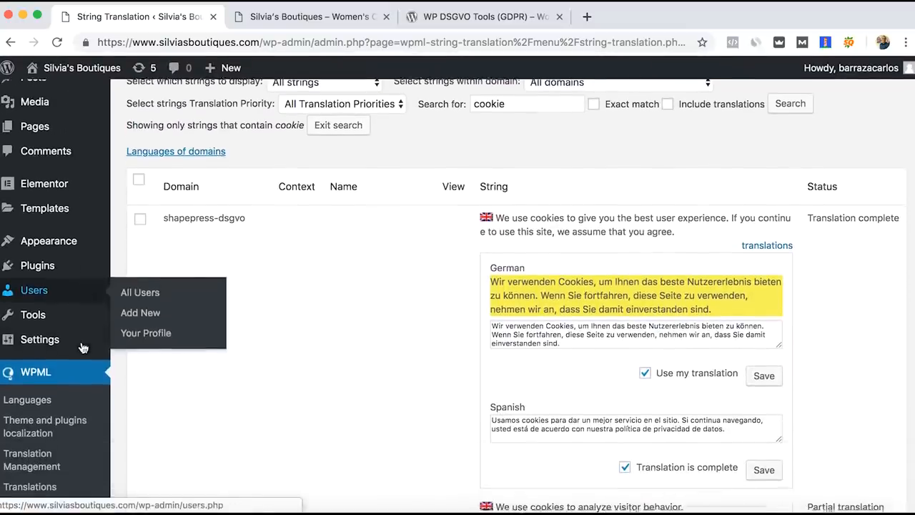
mouse_move(86, 372)
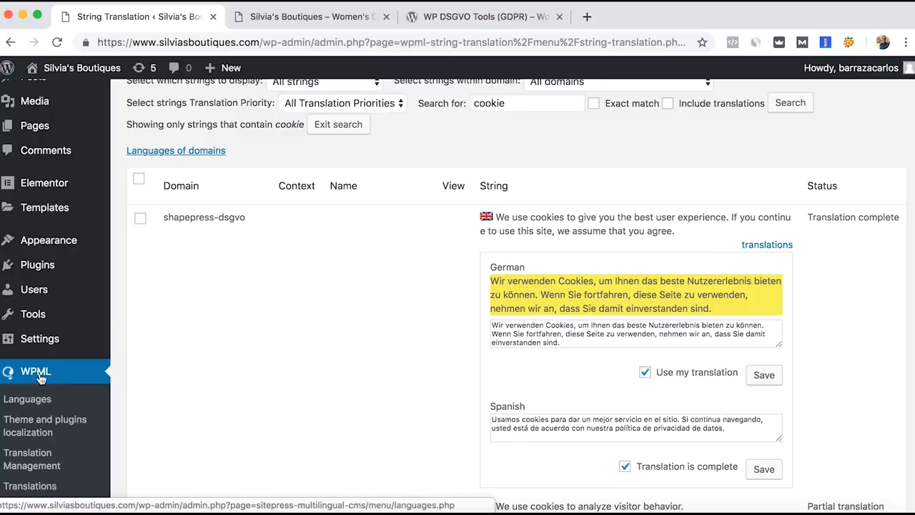
mouse_move(57, 372)
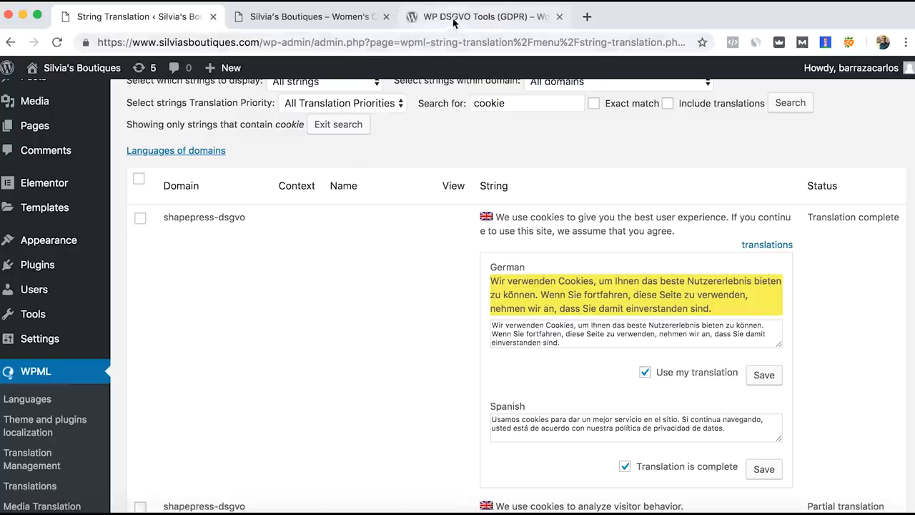
mouse_move(479, 18)
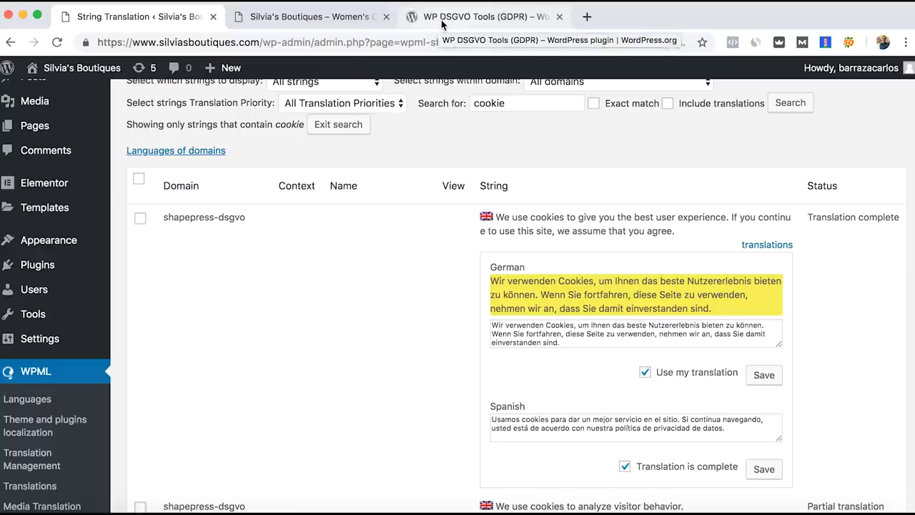